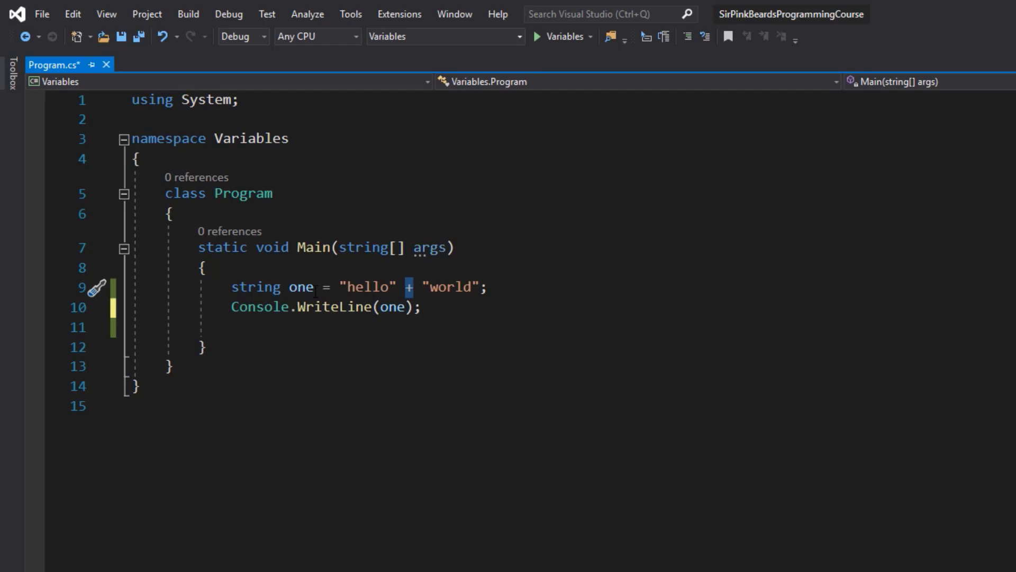
pyautogui.moveTo(301, 287)
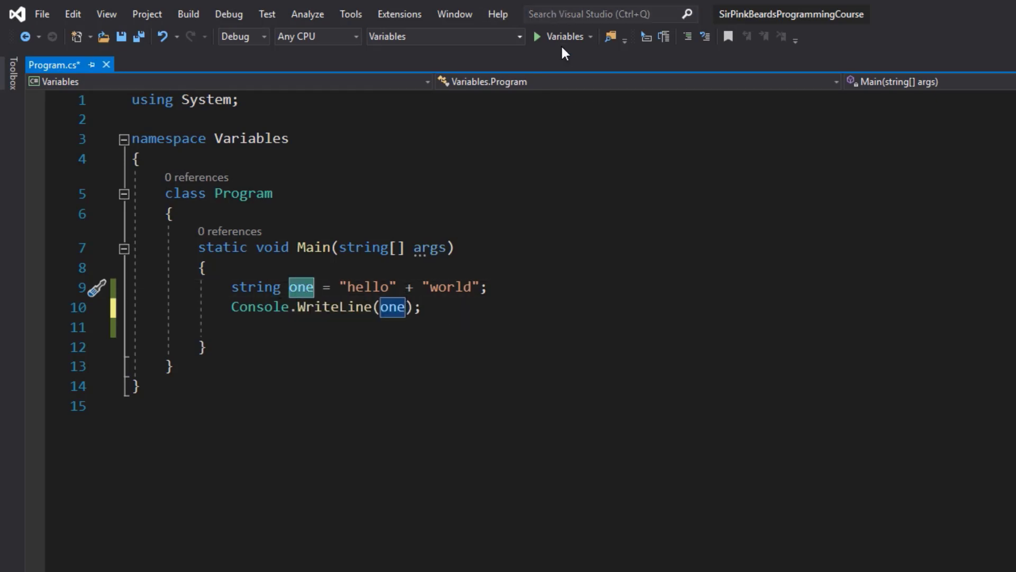
# Run the Variables program so it prints helloworld in the debug console
pyautogui.click(537, 36)
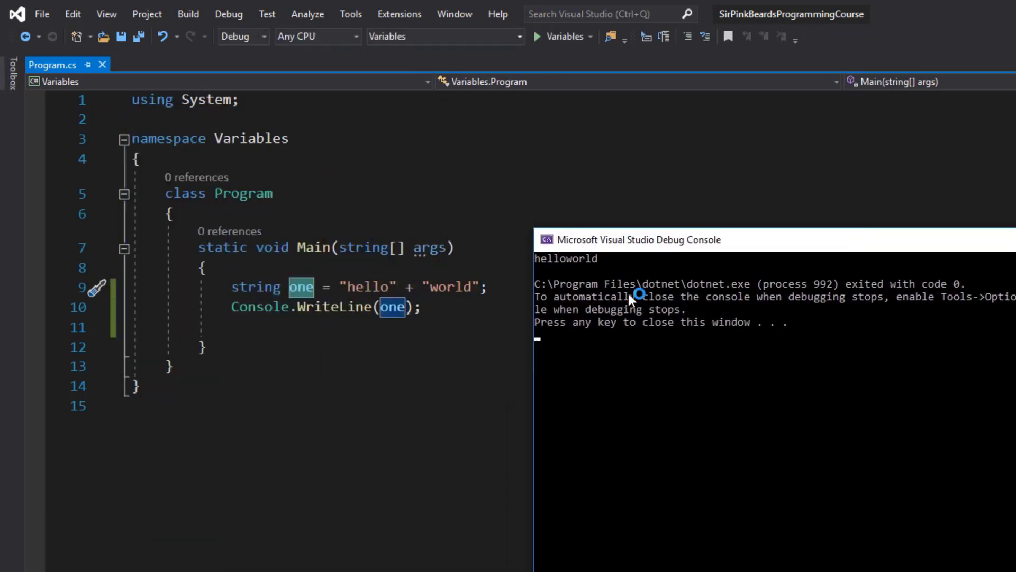
pyautogui.moveTo(551, 272)
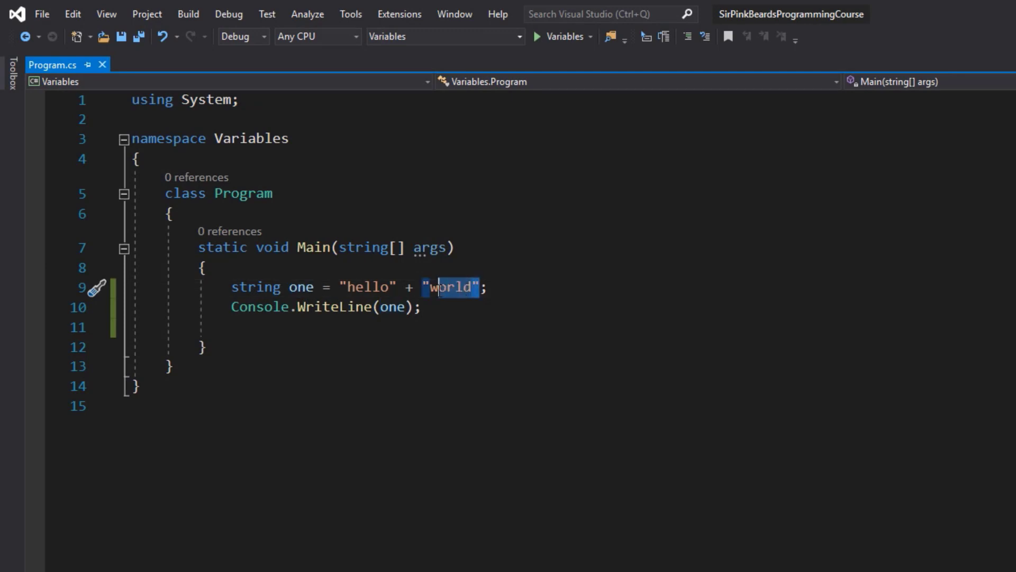
# Change the assignment to "hello" + 42 and run the program again
pyautogui.press('Delete')
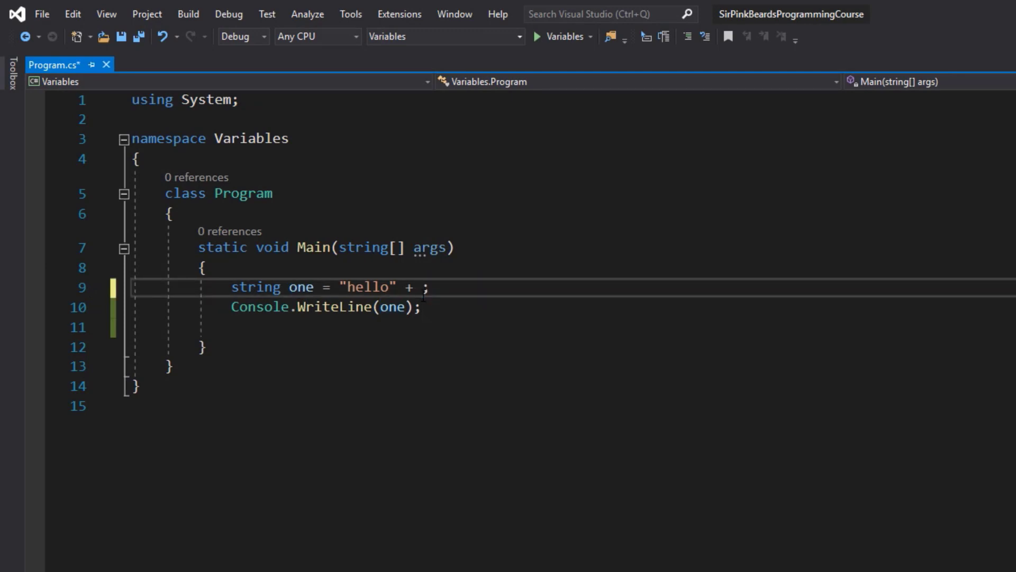
pyautogui.write('4')
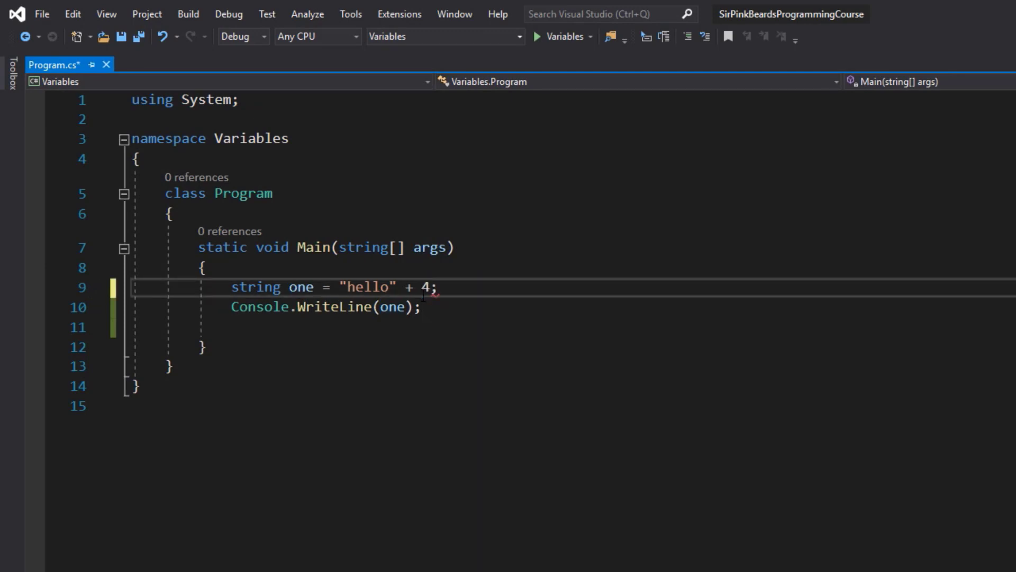
pyautogui.write('2')
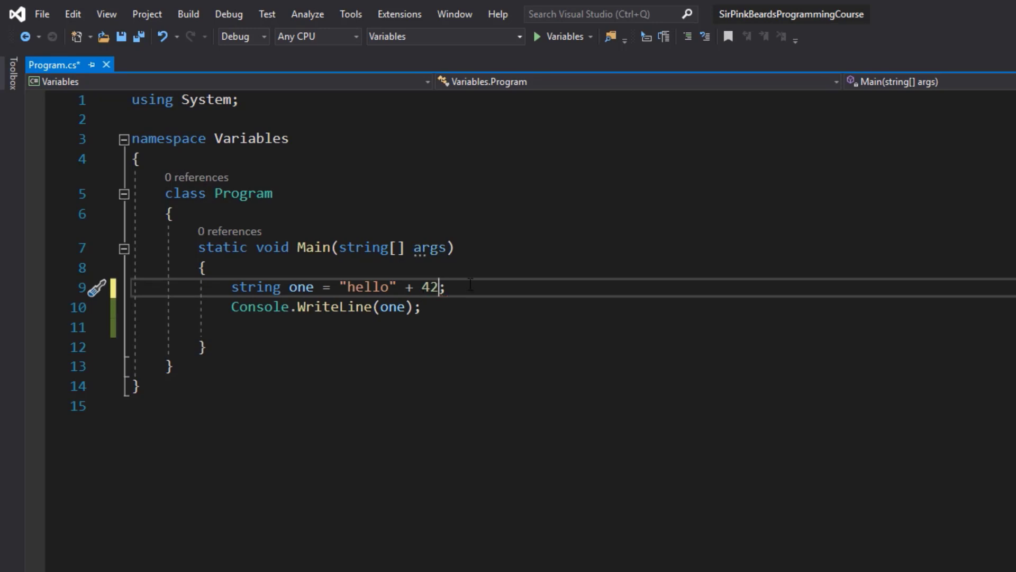
pyautogui.moveTo(428, 287)
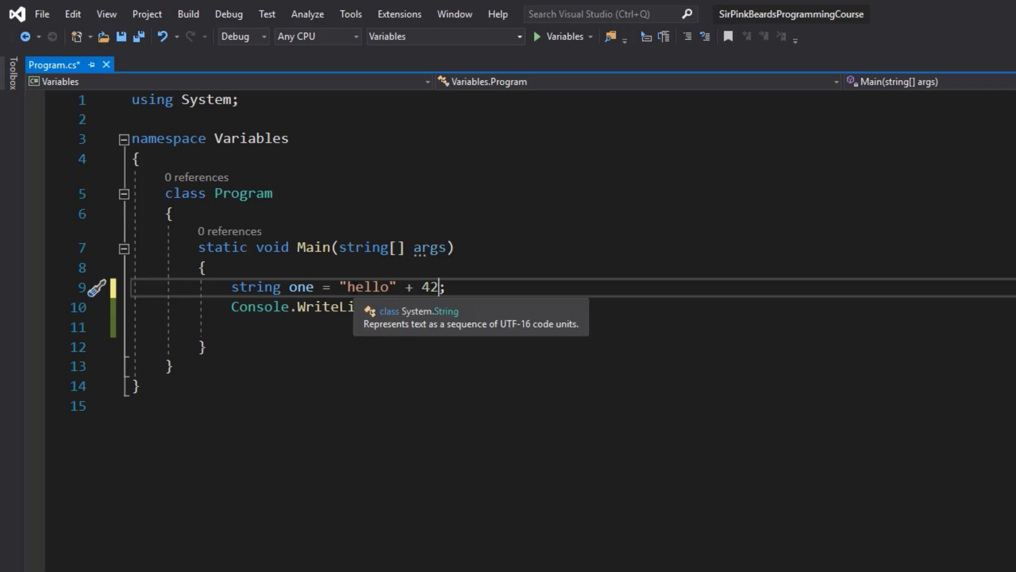
pyautogui.click(537, 36)
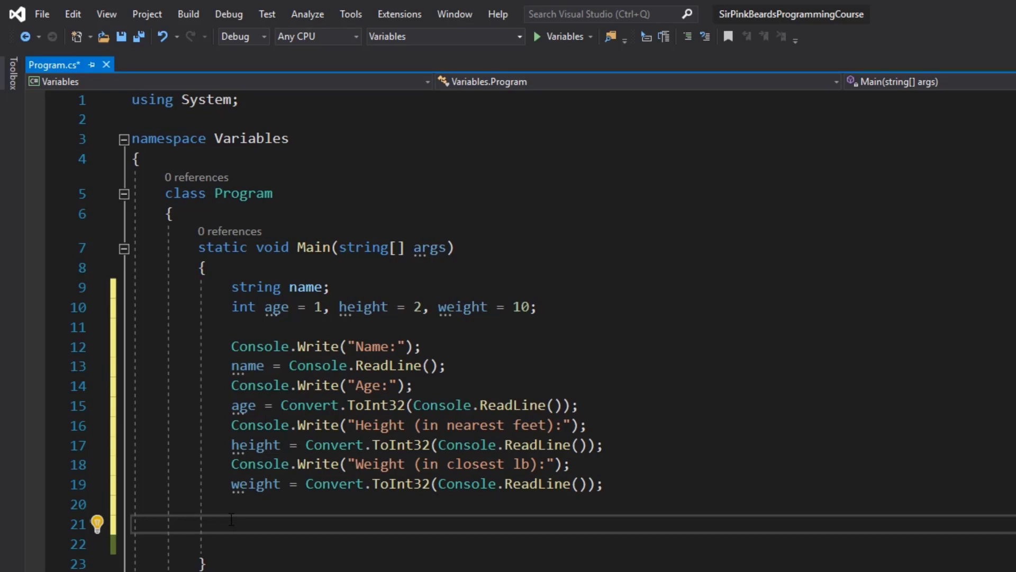
# Add Console.WriteLine("hello" + name + ". How are you doing?"); after the input reads
pyautogui.write('con')
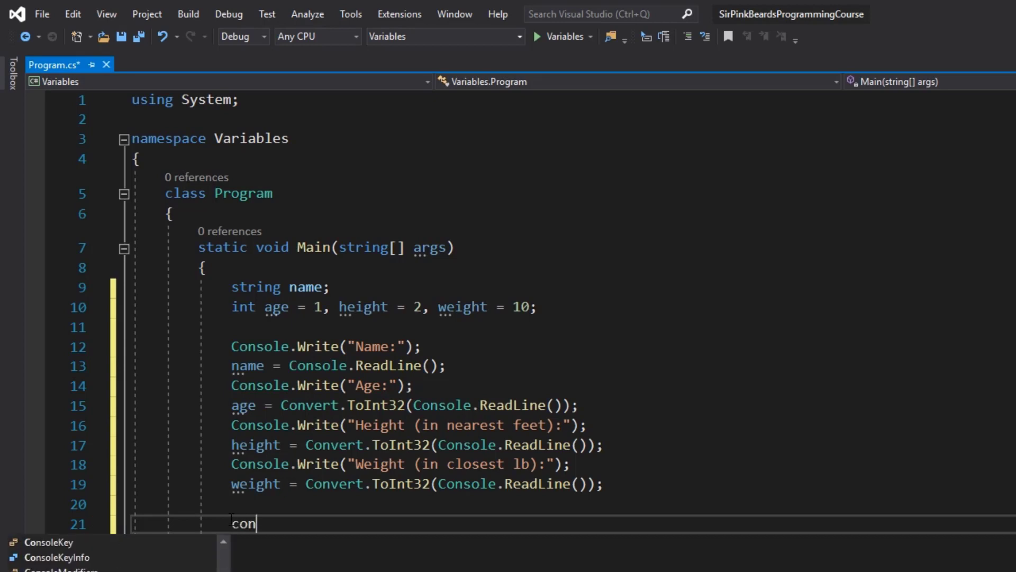
pyautogui.write('sole.WriteLine(')
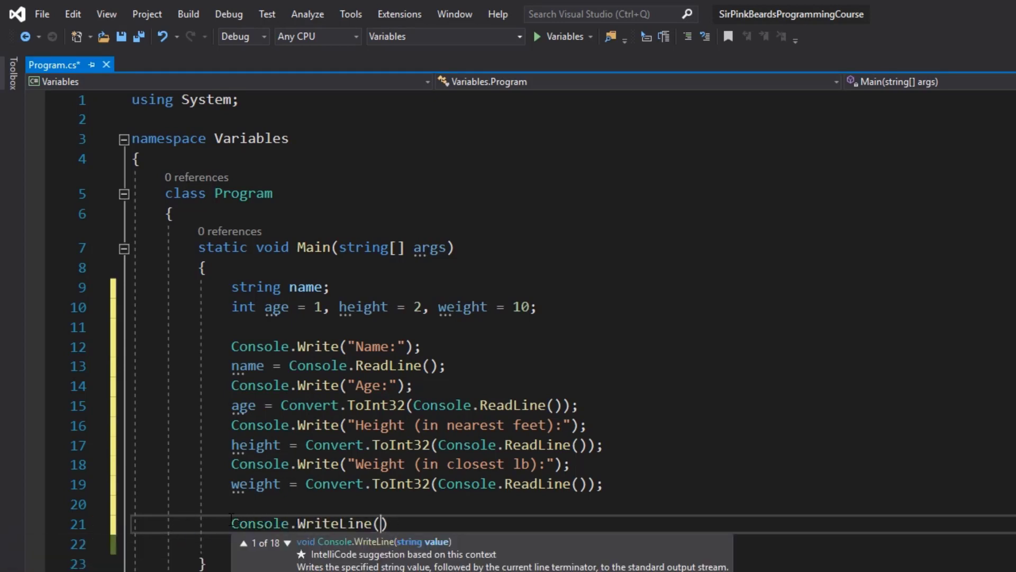
pyautogui.write('"hello" +')
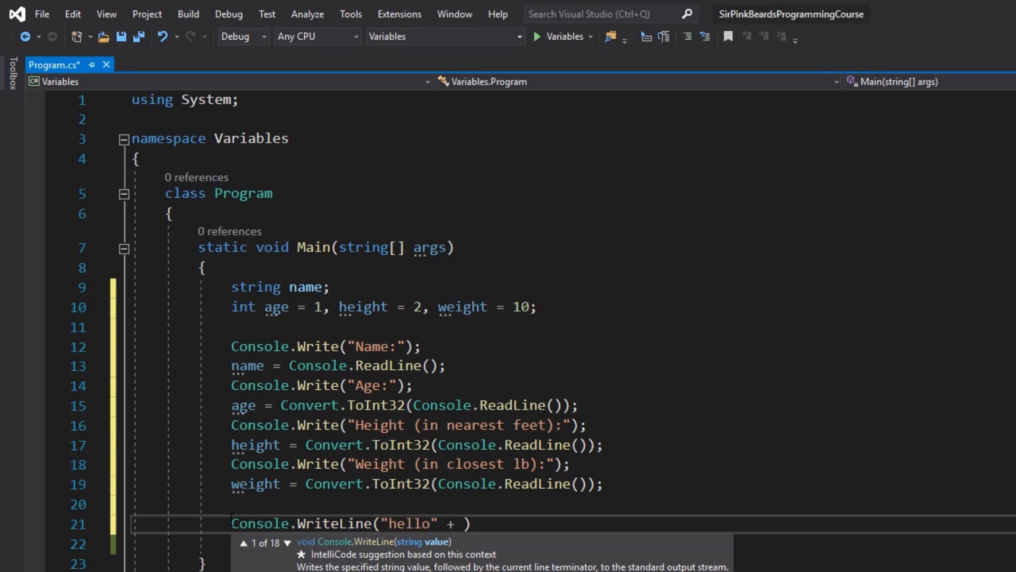
pyautogui.write('name')
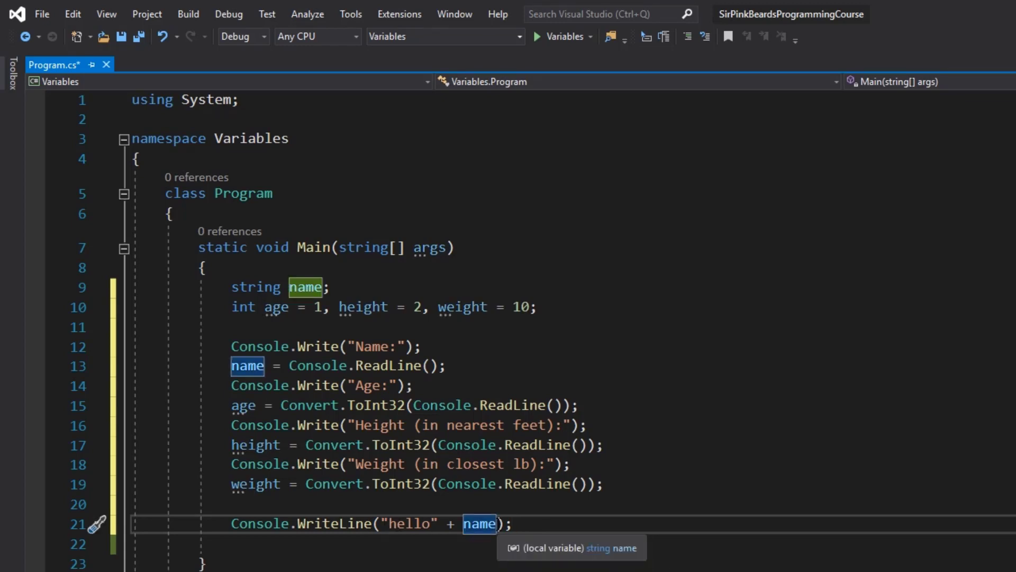
pyautogui.write('+')
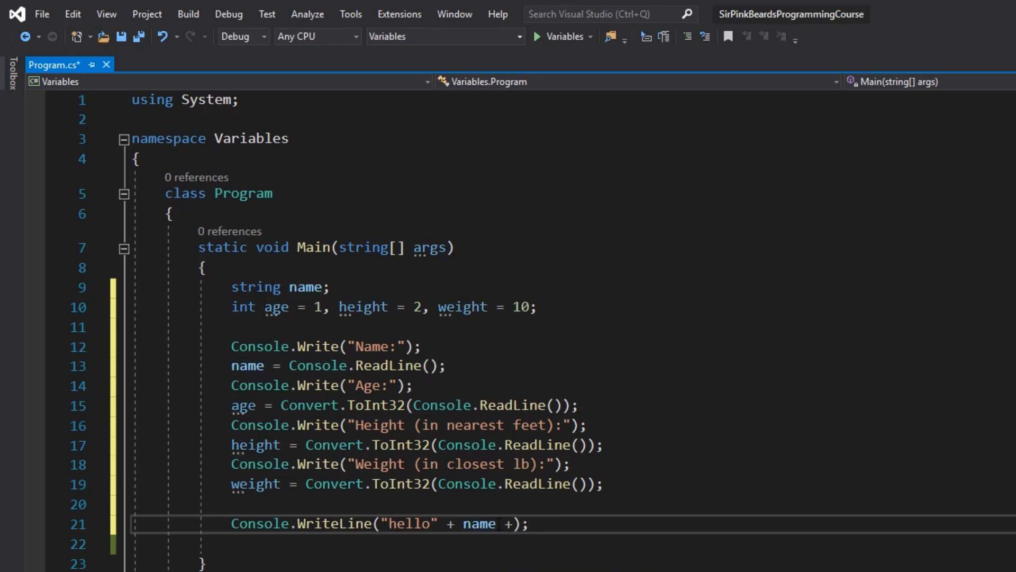
pyautogui.write('"H')
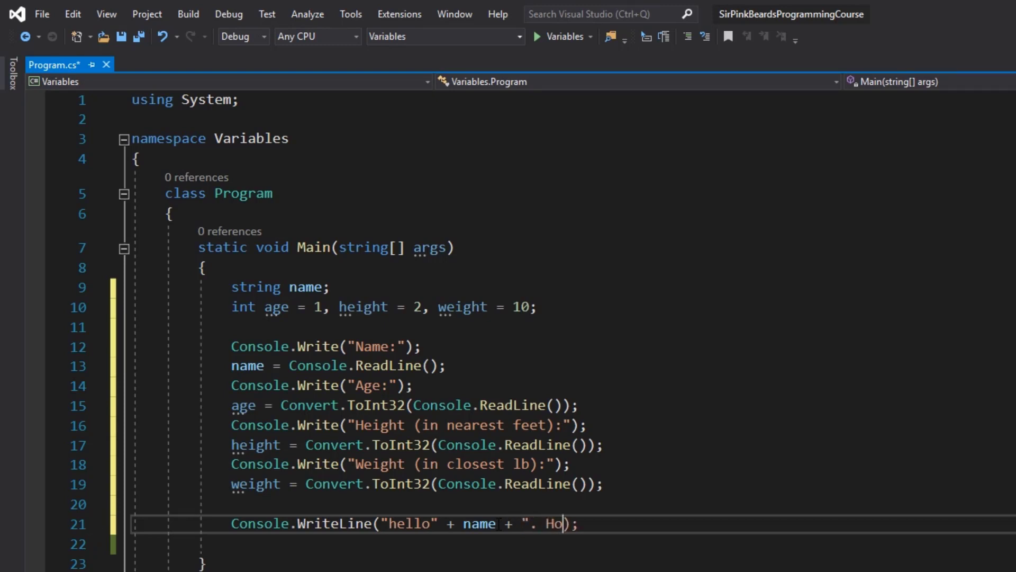
pyautogui.write('w are you doing?')
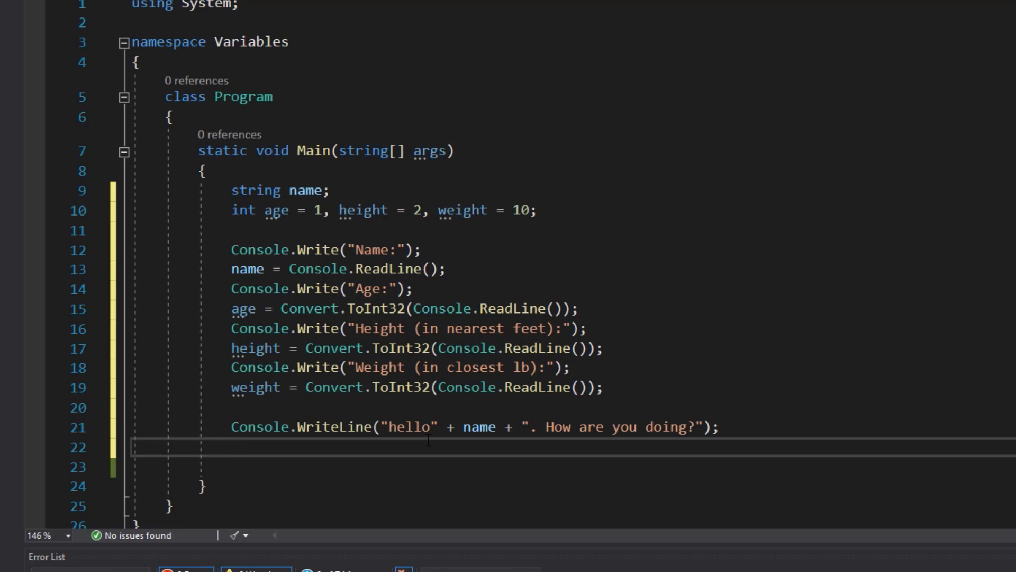
# Write the greeting as Console.WriteLine($"hello {name}. How are you doing?"); with interpolation
pyautogui.write('cw')
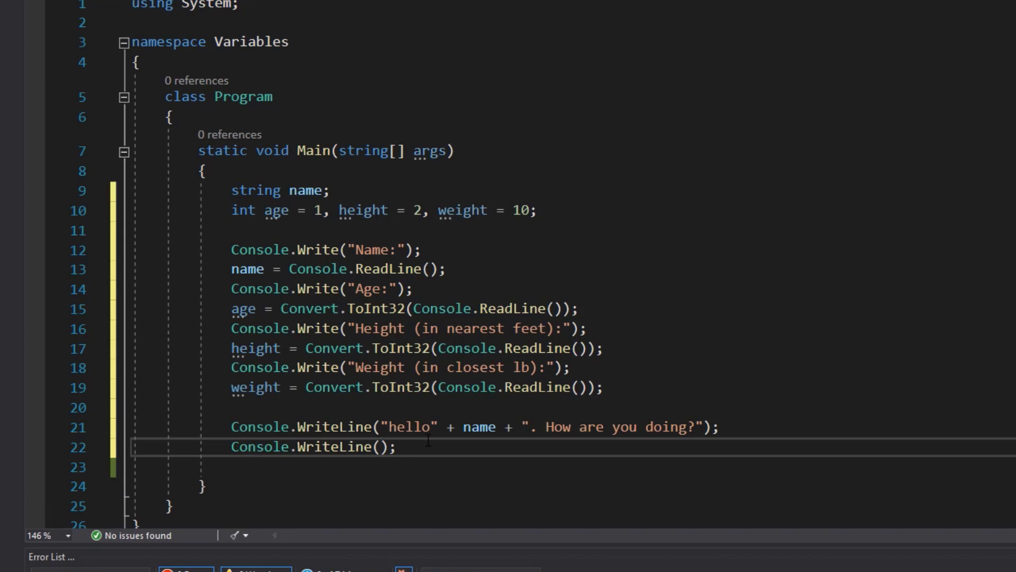
pyautogui.write('$"')
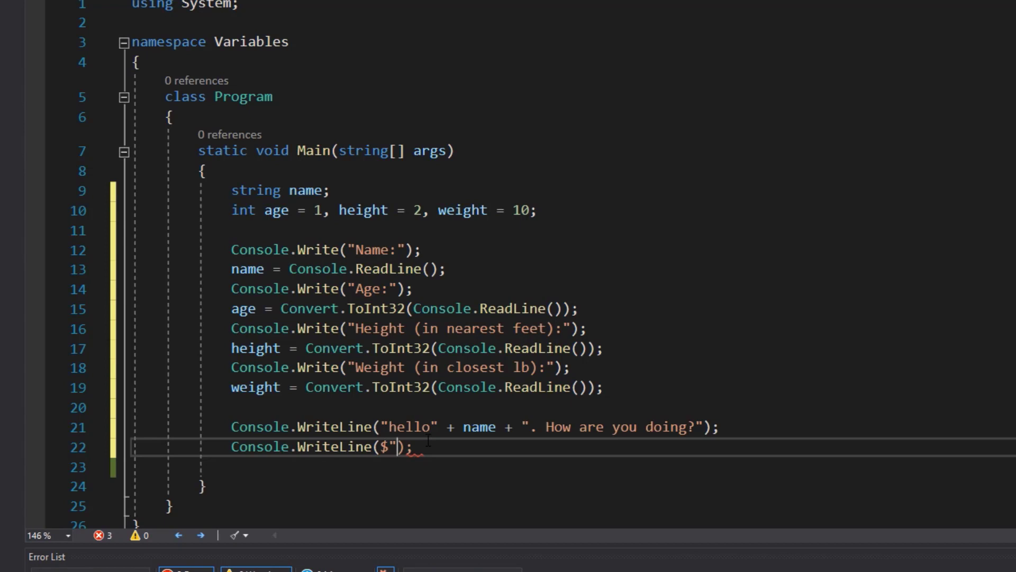
pyautogui.write('hello')
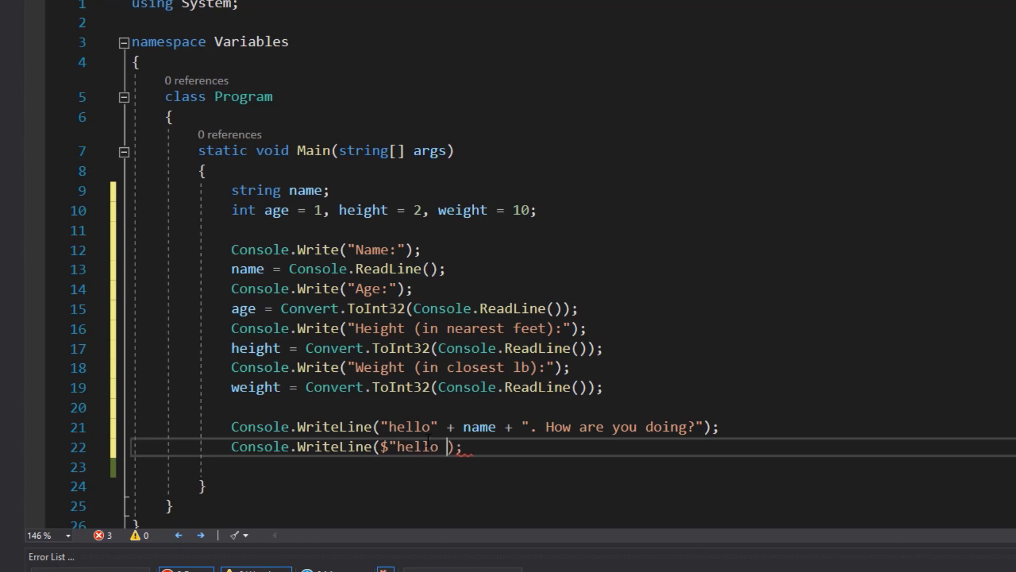
pyautogui.write('{nam')
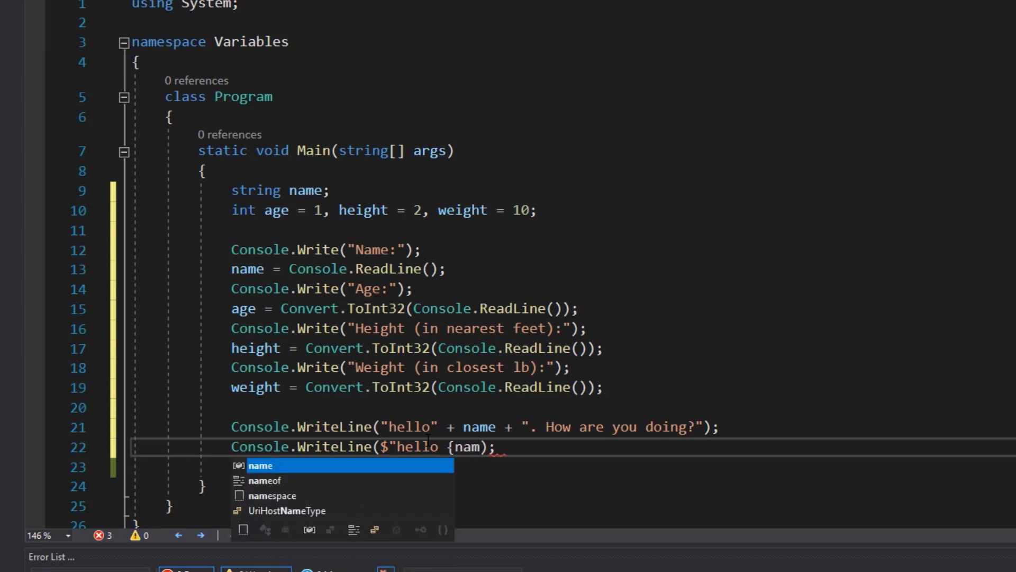
pyautogui.press('Tab')
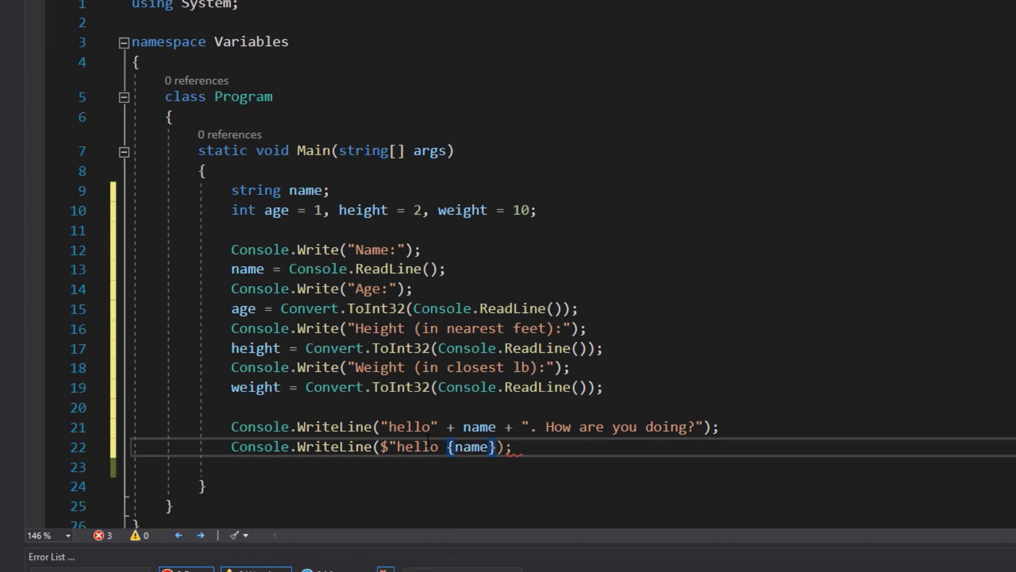
pyautogui.write('.')
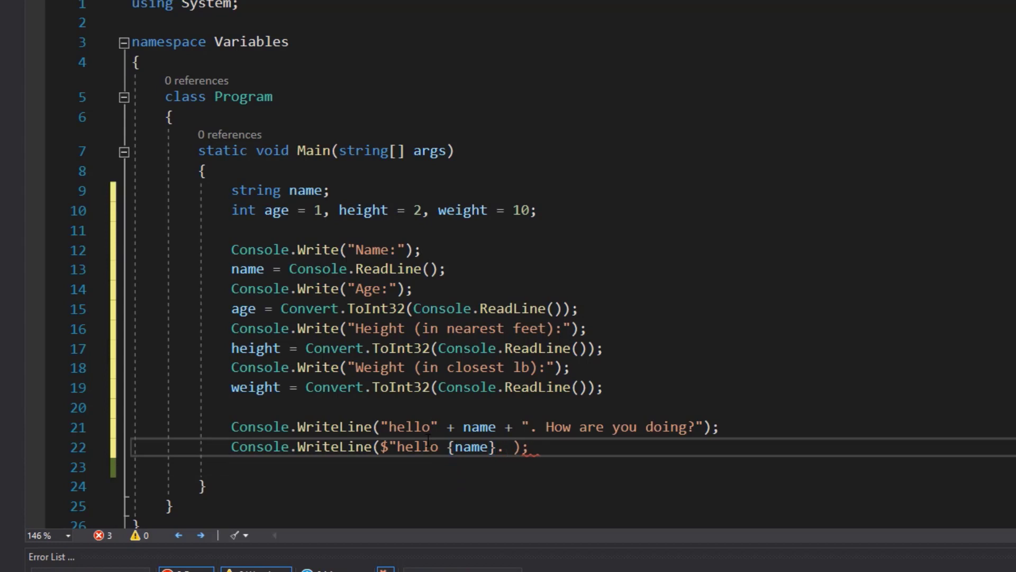
pyautogui.write('How are you')
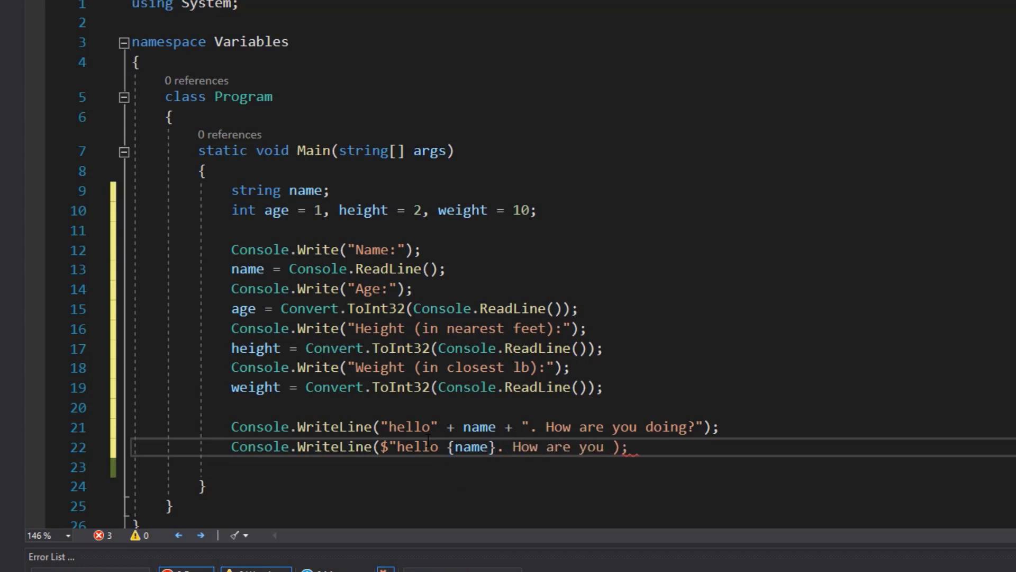
pyautogui.write('doing?"')
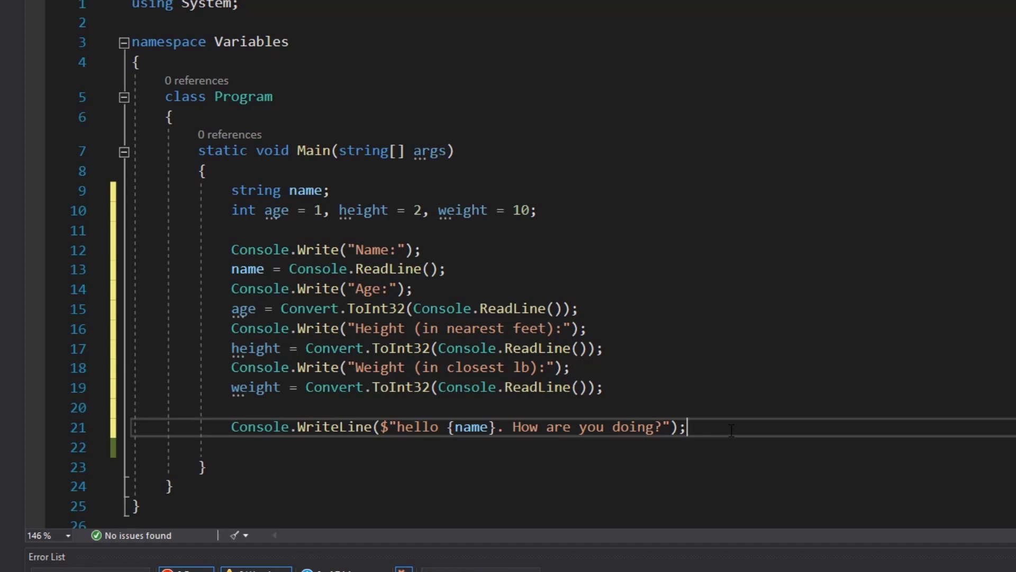
# Add Console.WriteLine($"Your age: {age}"); below the greeting
pyautogui.write('Console.WriteLine();')
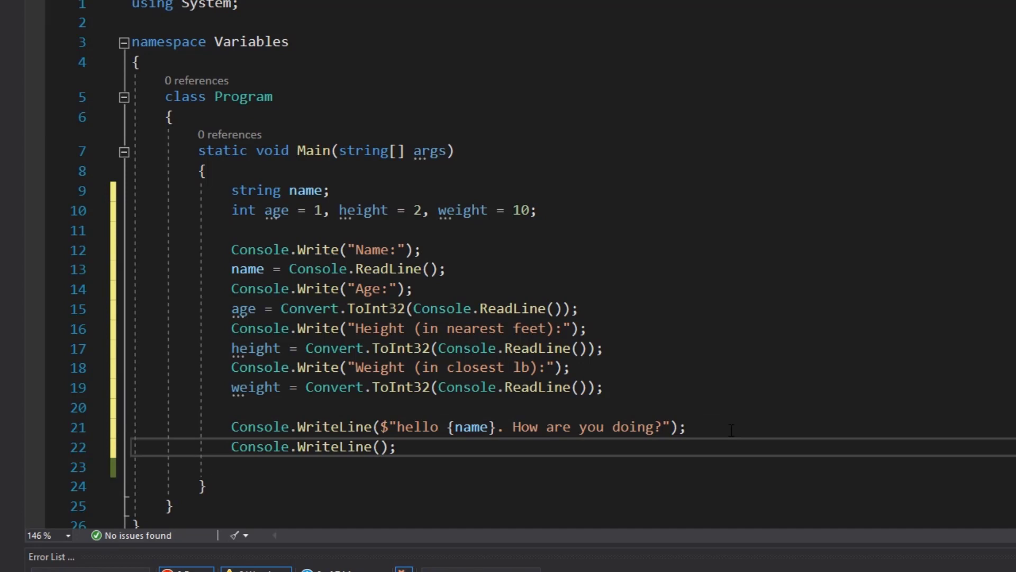
pyautogui.write('$')
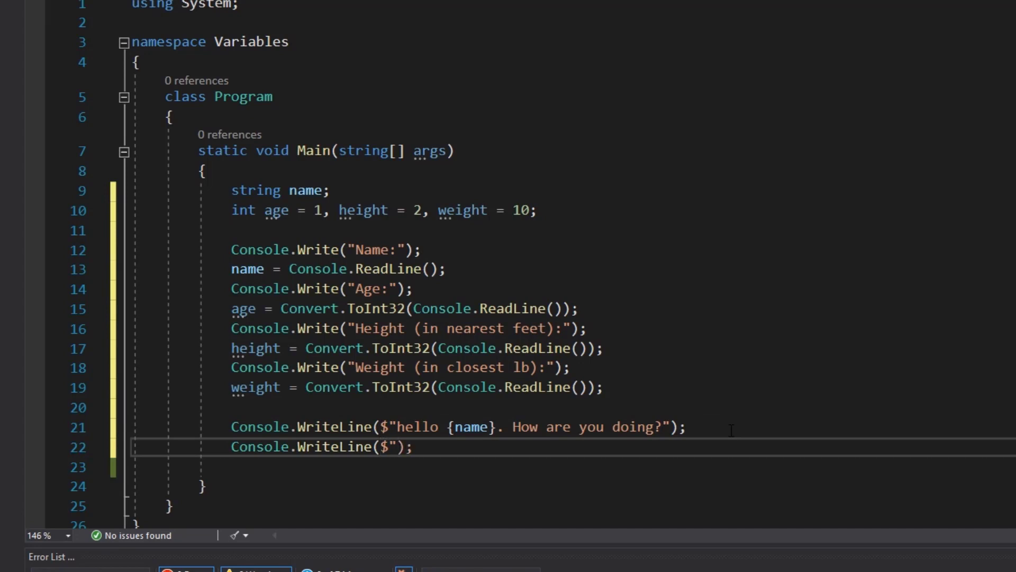
pyautogui.write('Your w')
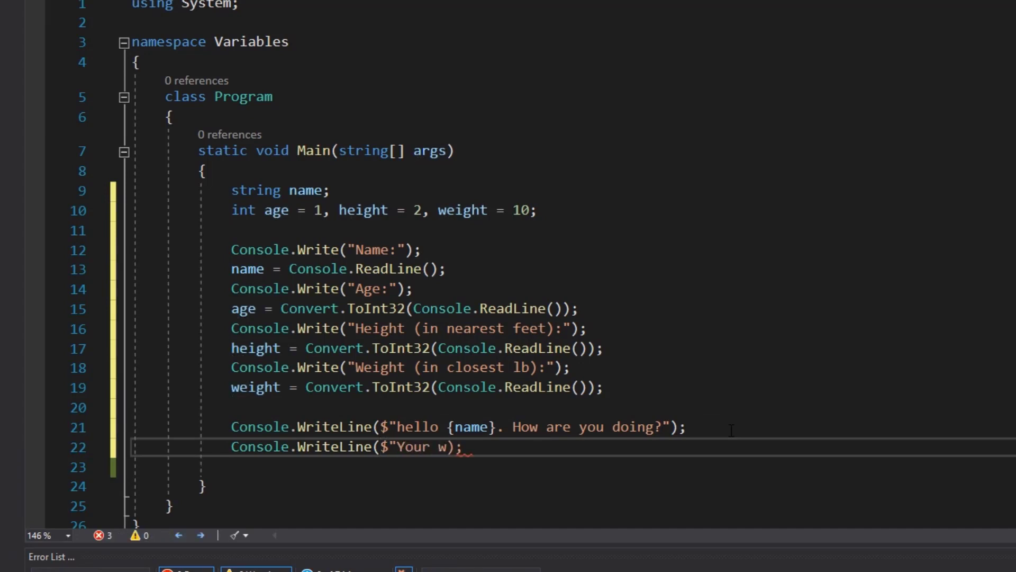
pyautogui.write('age: {age}')
pyautogui.click(571, 467)
pyautogui.write('Console.WriteLine($);')
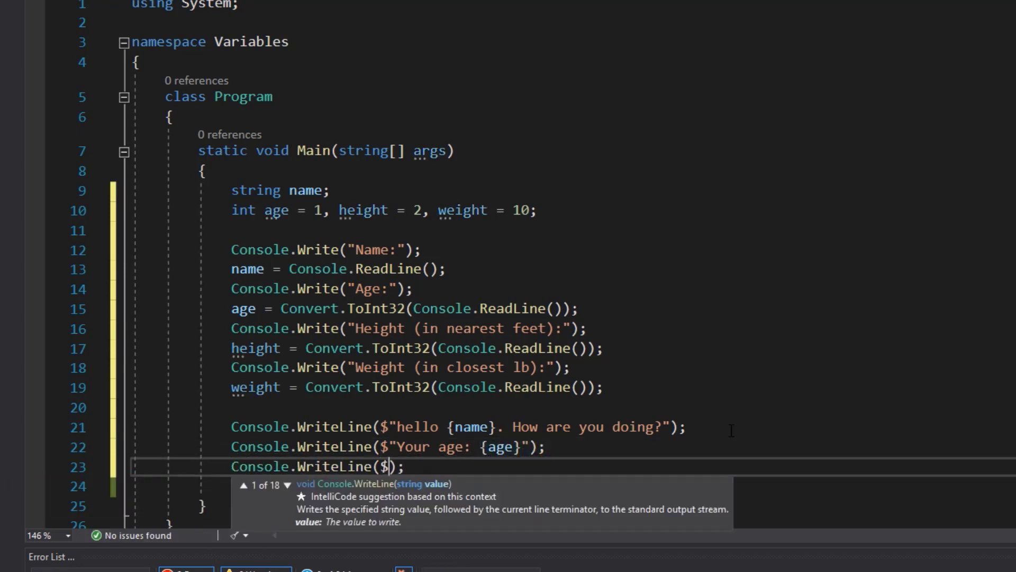
# Add interpolated lines printing Your height: {height} and Your weight: {weight}
pyautogui.write('"Your height: {height}"')
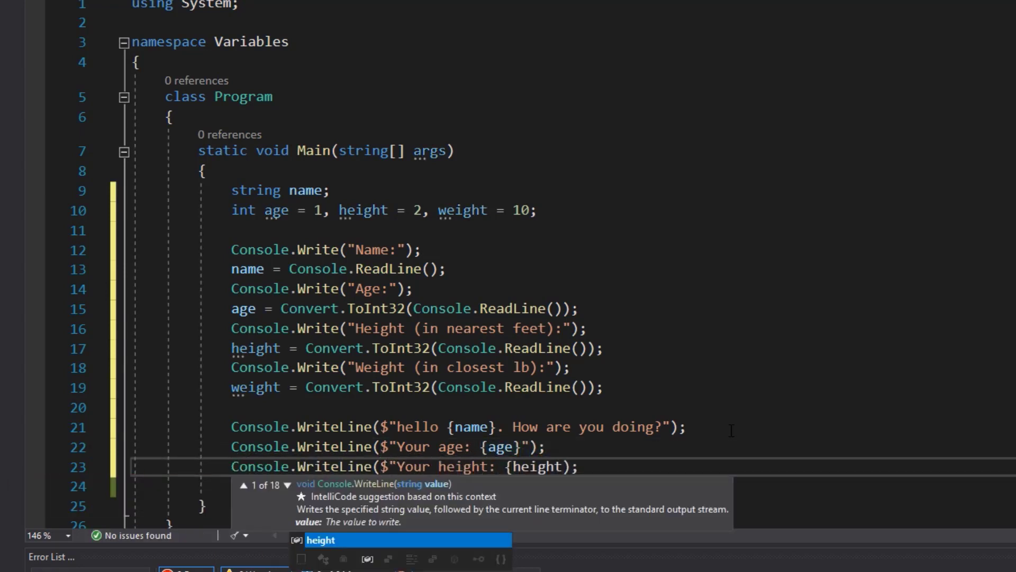
pyautogui.write('}")')
pyautogui.click(572, 486)
pyautogui.write('Console.WriteLine($");')
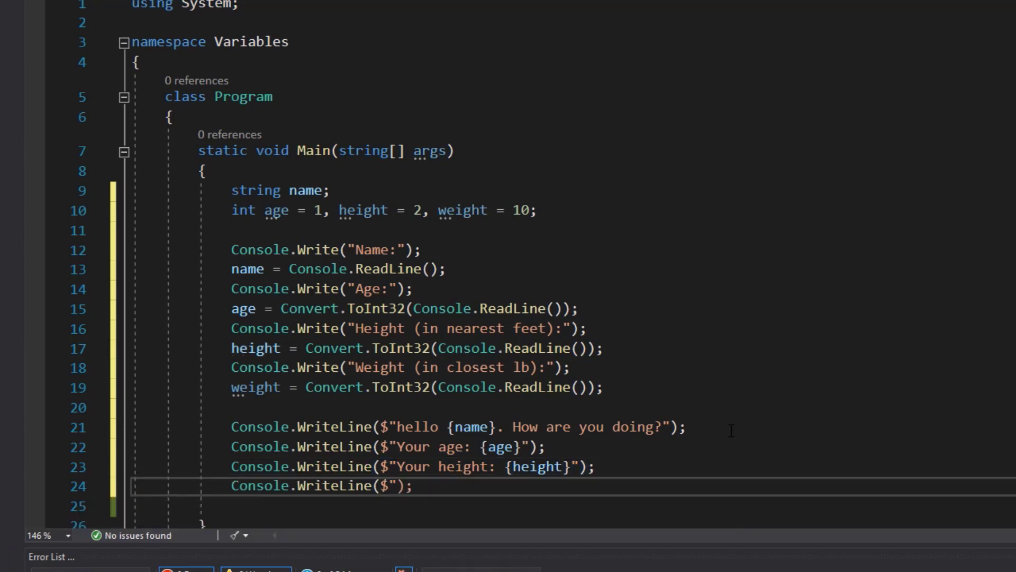
pyautogui.write('Your weight: {(')
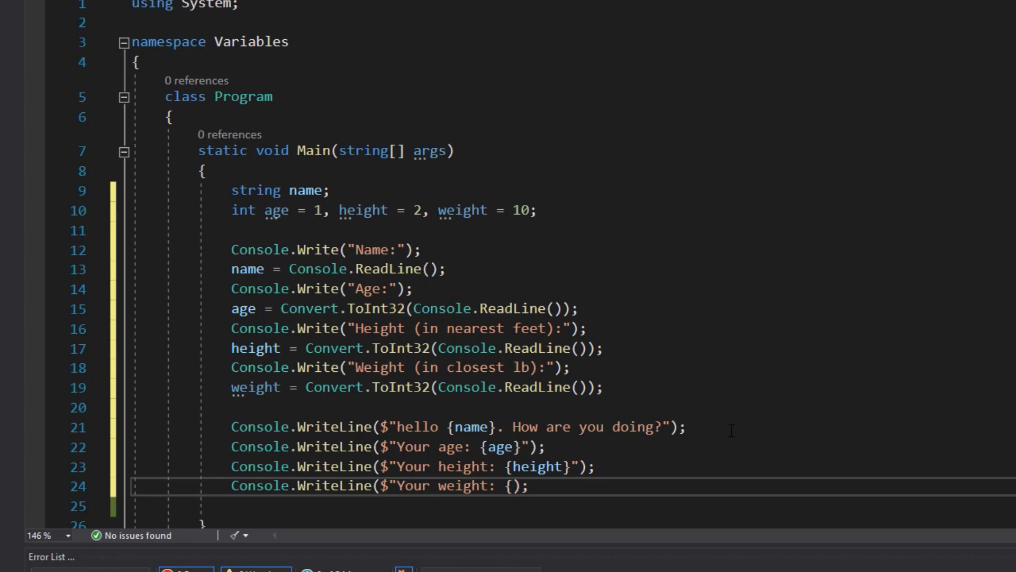
pyautogui.write('weight}"')
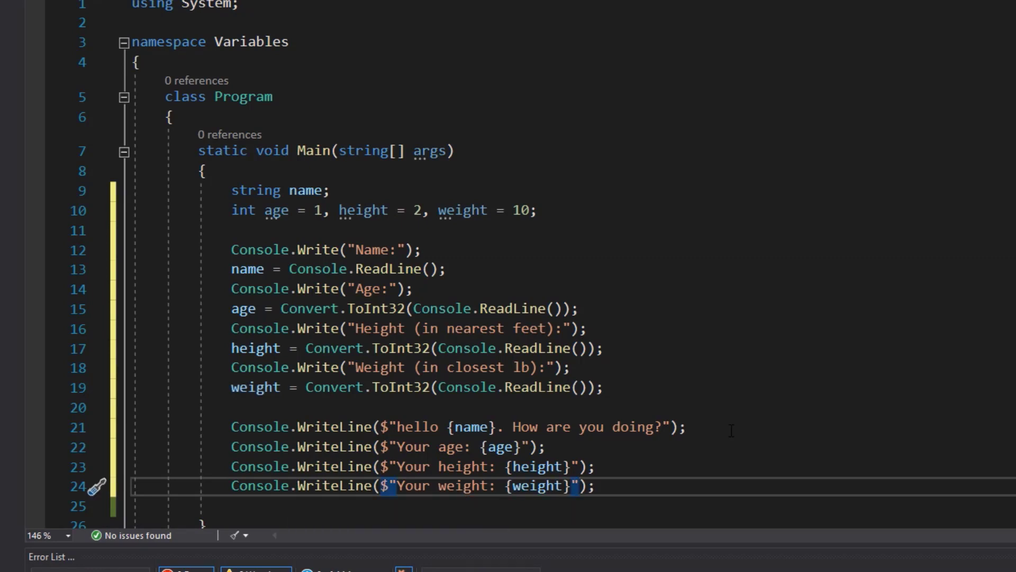
pyautogui.click(596, 485)
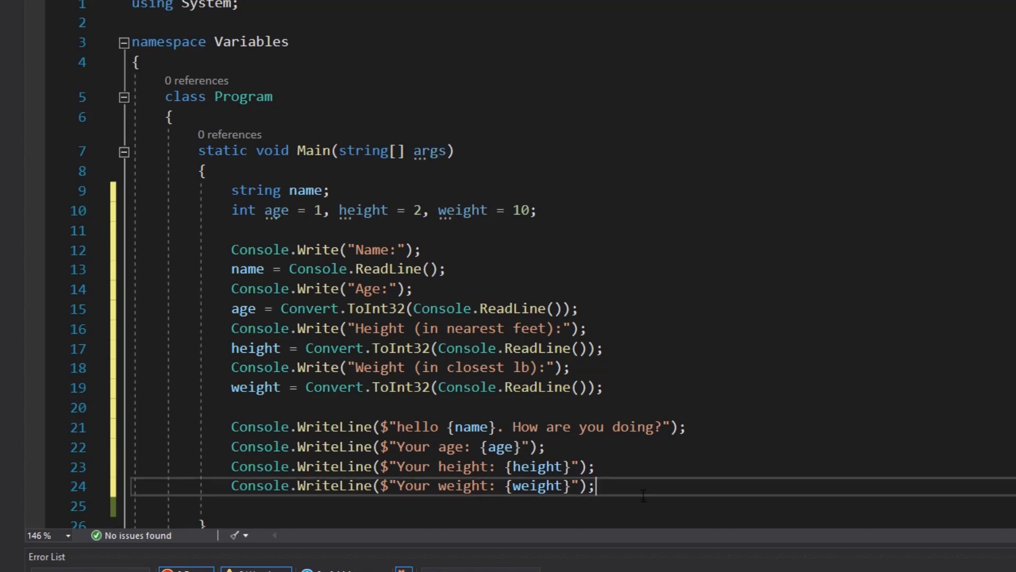
pyautogui.scroll(-3)
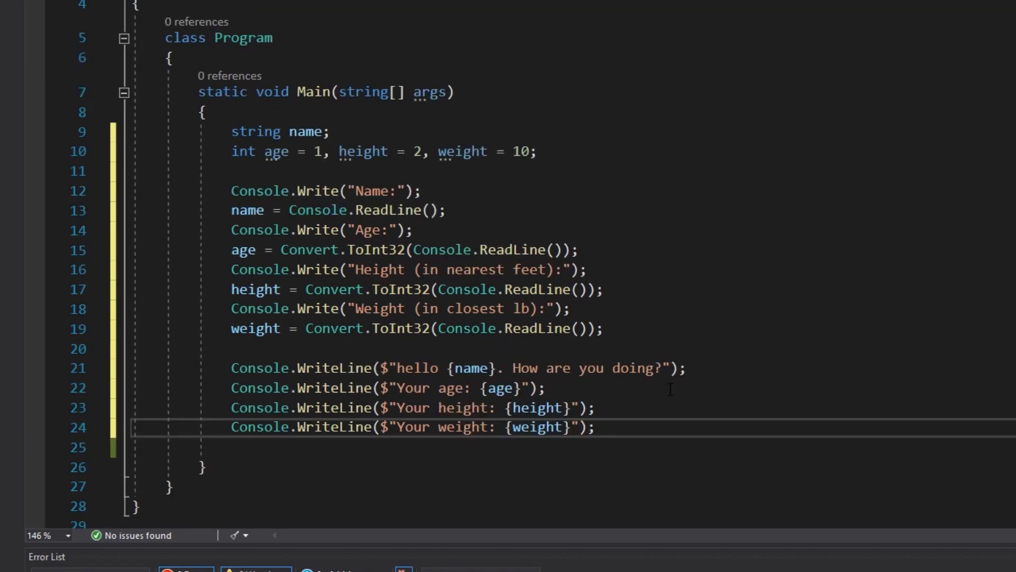